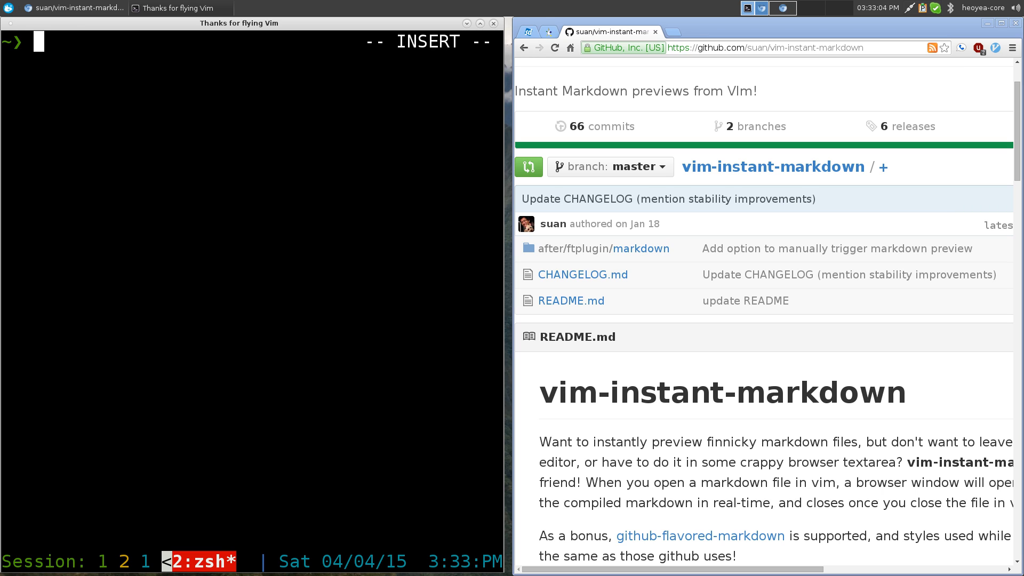
# Launch vim on a new testing.md file from the shell, opening the live preview tab.
pyautogui.write('vi')
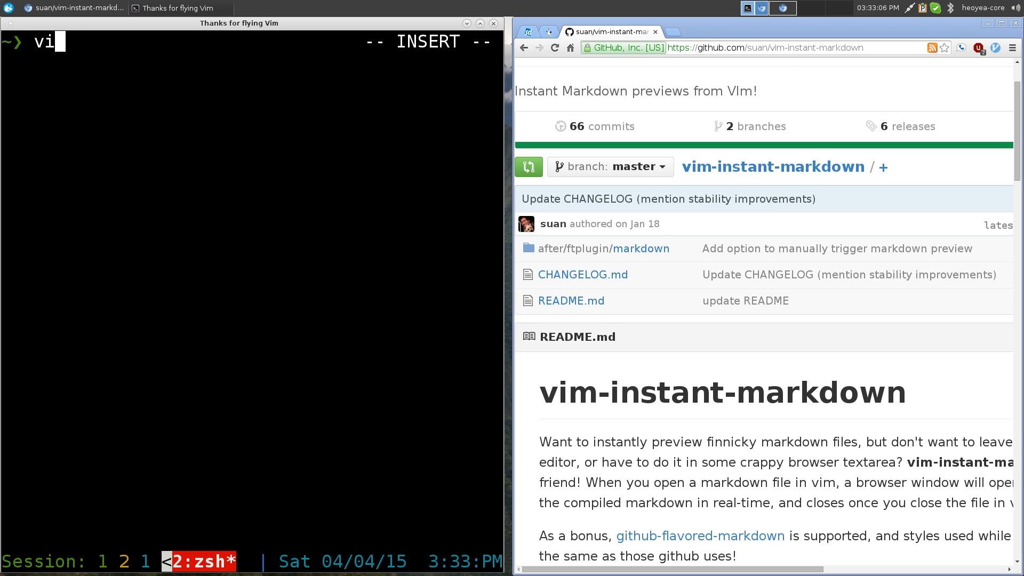
pyautogui.write('m')
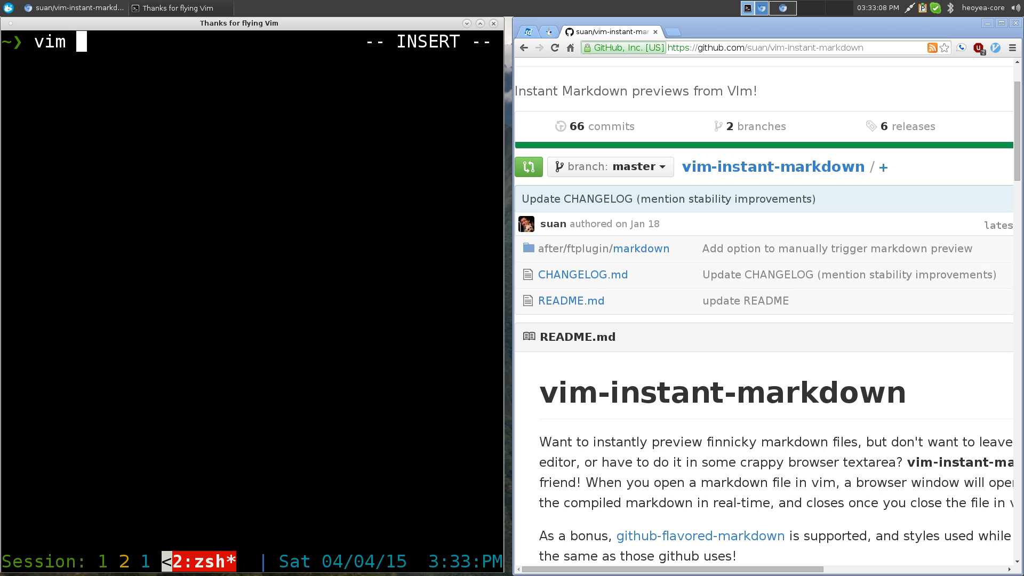
pyautogui.write('testing.')
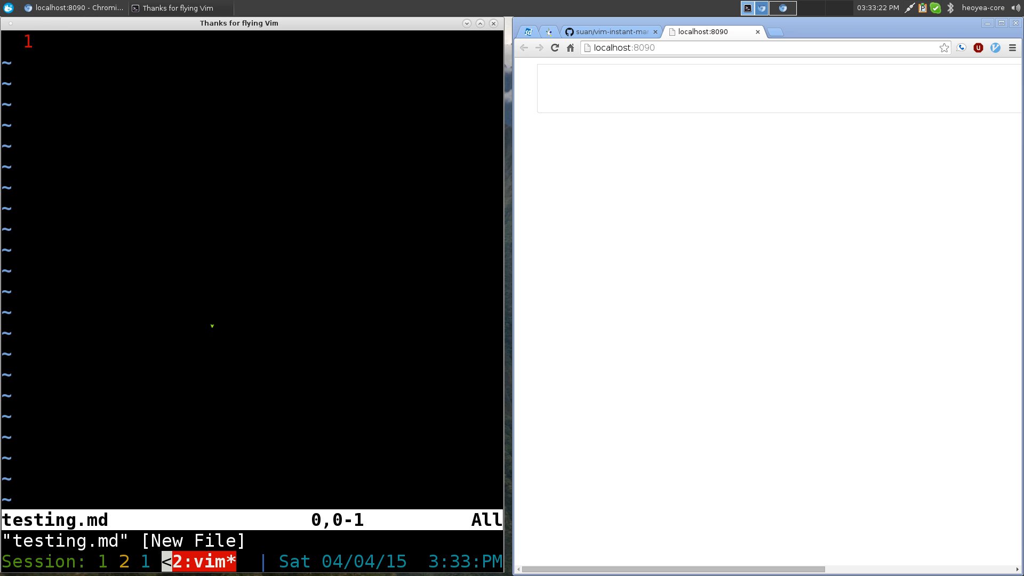
# Write the '# VIM Instant Markdown' title and the line 'This is a plugin for vim'.
pyautogui.write('#')
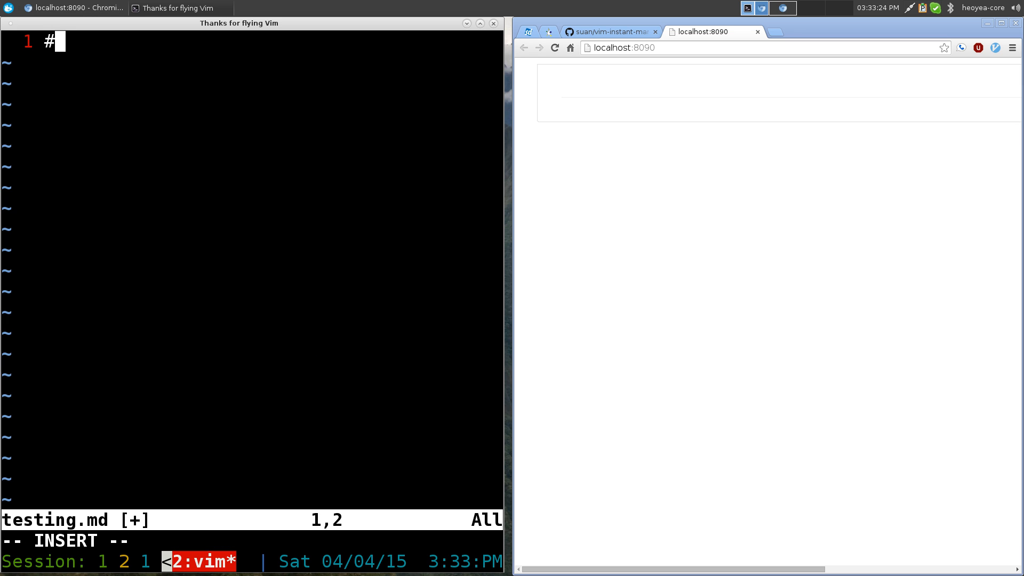
pyautogui.write('VIM')
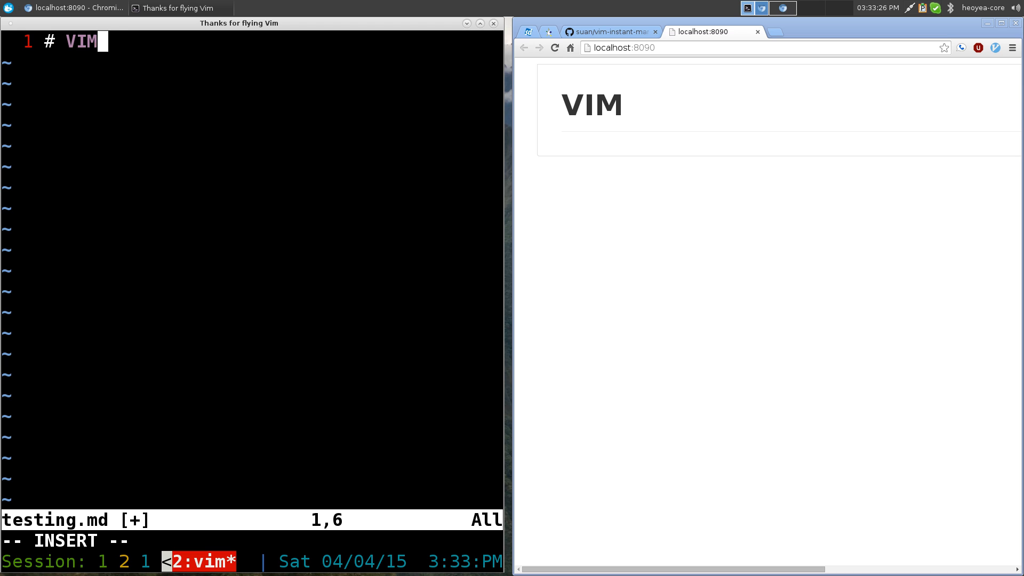
pyautogui.write('Instant')
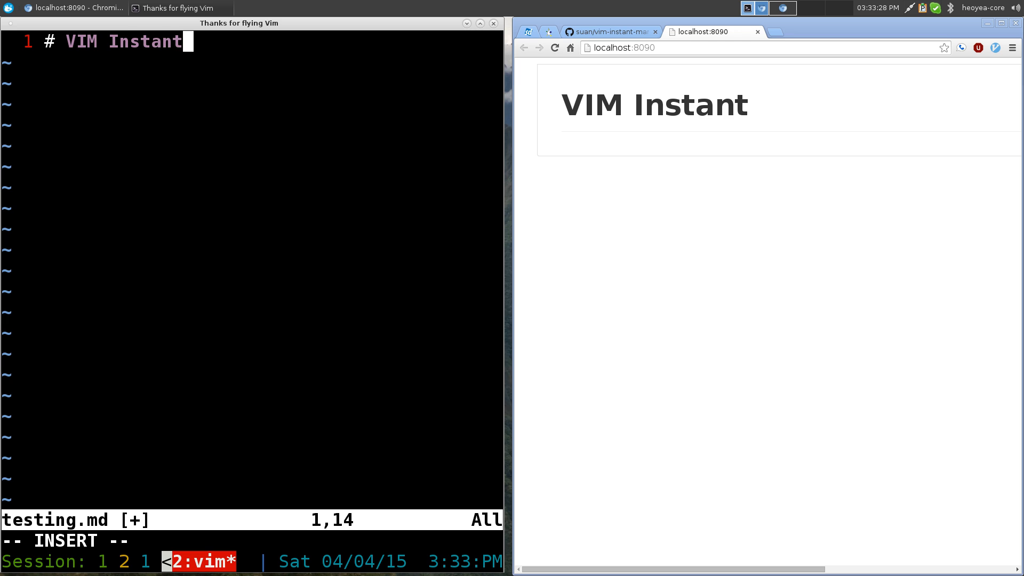
pyautogui.write('Markdown')
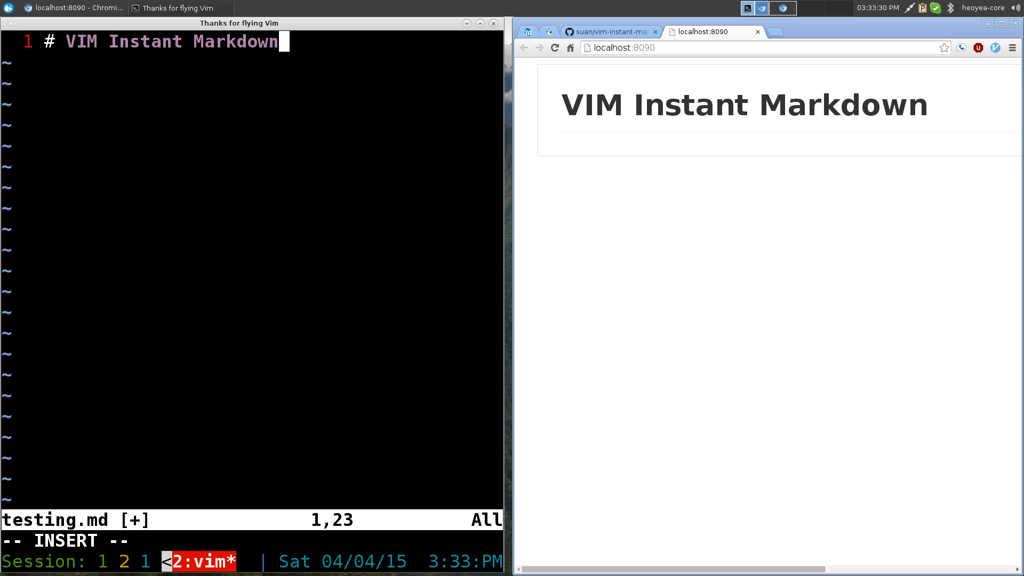
pyautogui.write('Th')
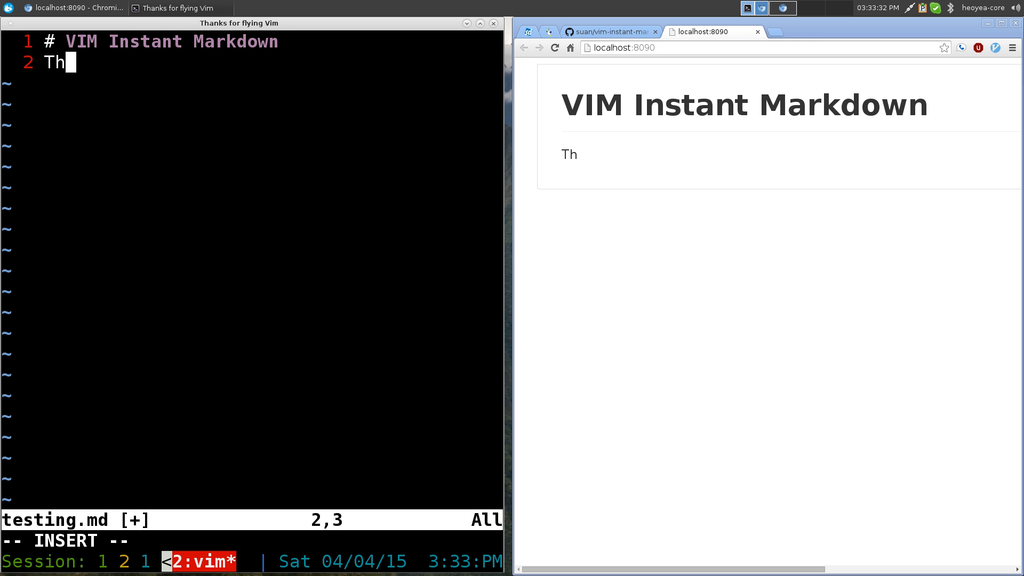
pyautogui.write('is is a')
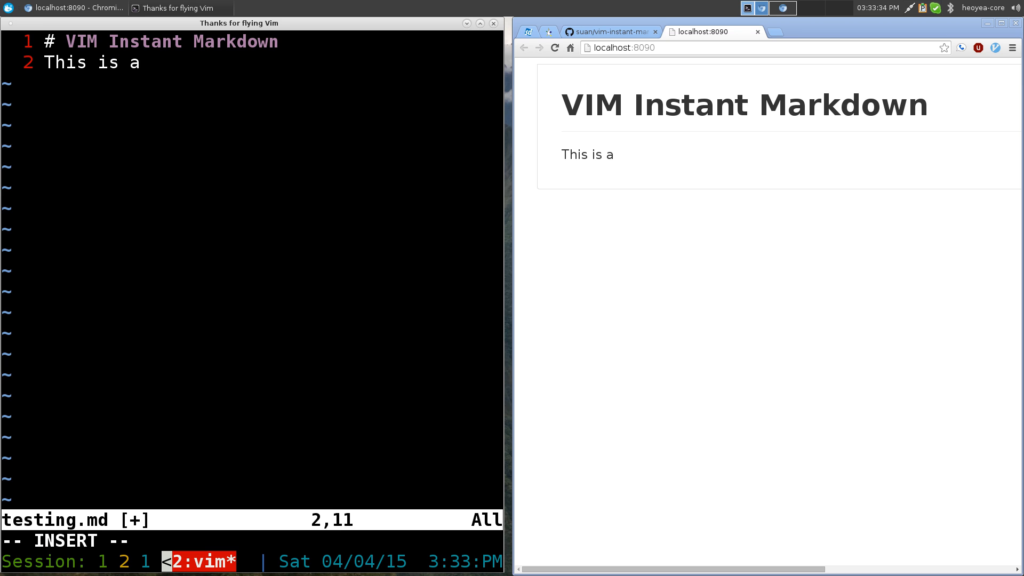
pyautogui.write('plugin for')
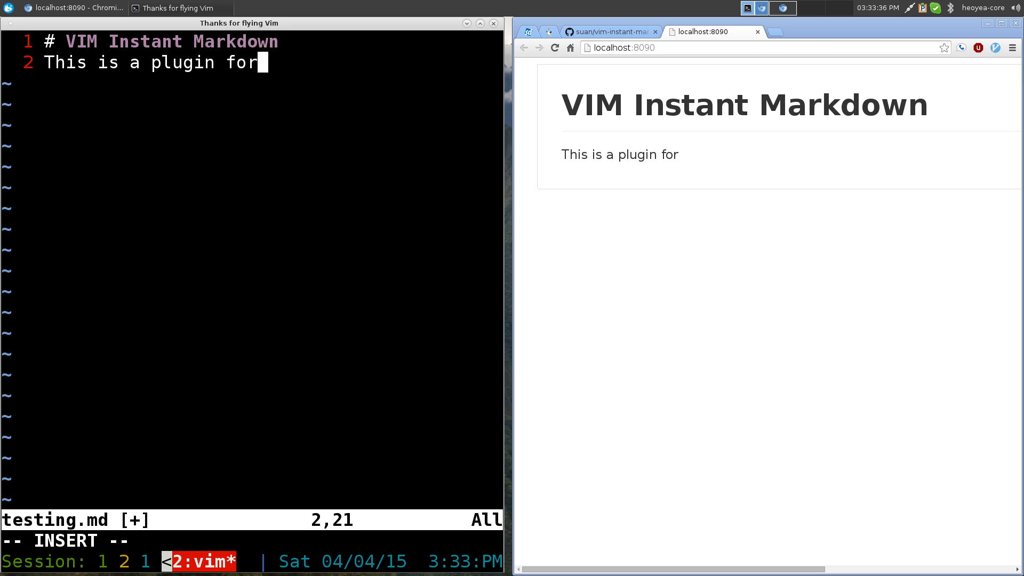
pyautogui.press('Return')
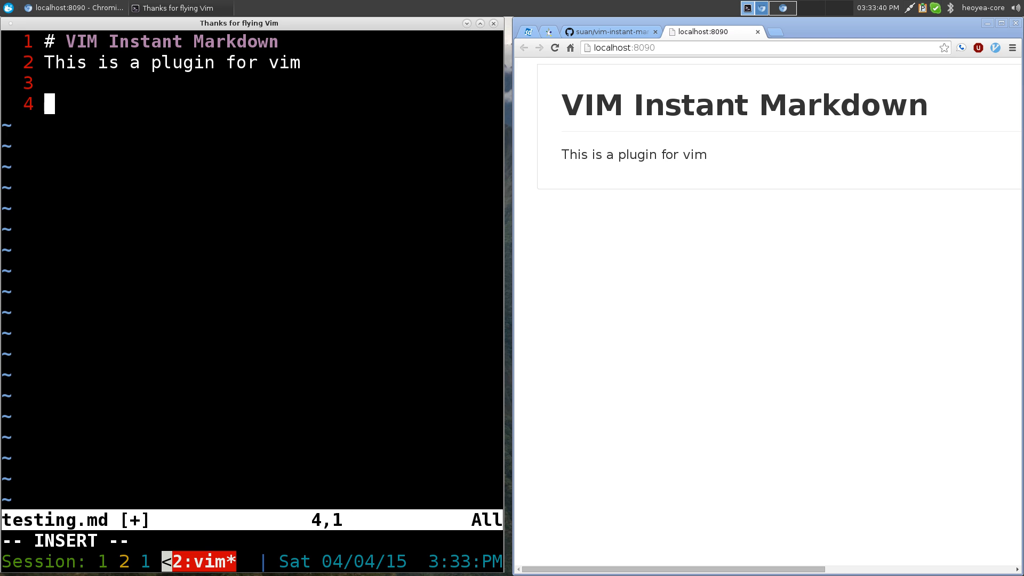
# Add a '## Install' heading with the indented command 'vim vim-instant-markdown'.
pyautogui.write('##')
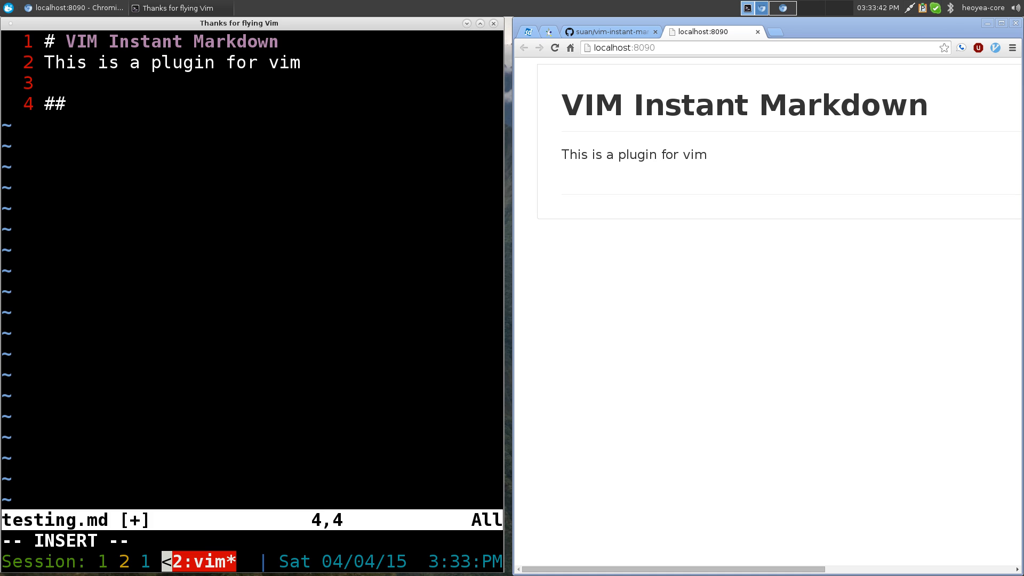
pyautogui.write('Install')
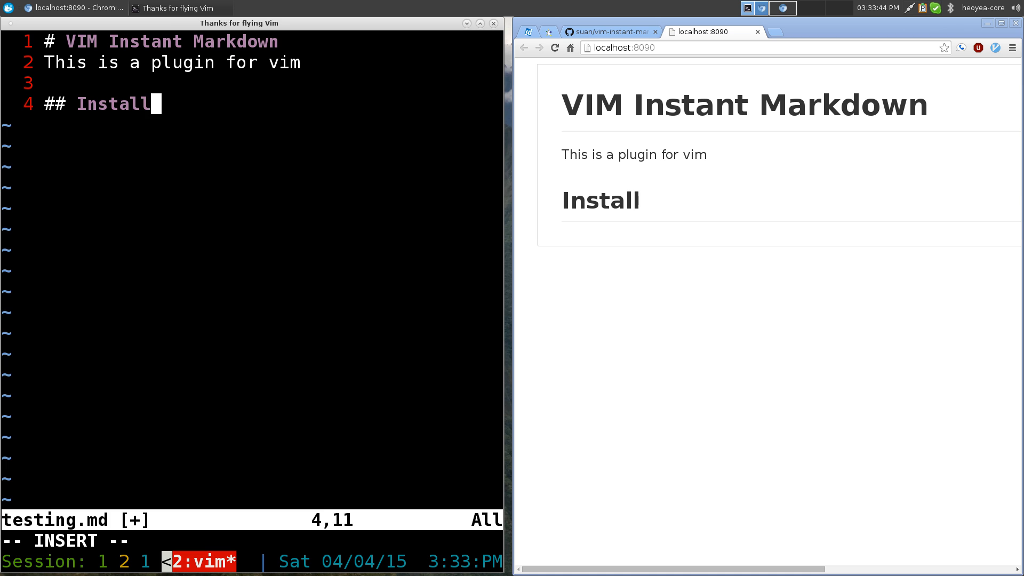
pyautogui.press('Return')
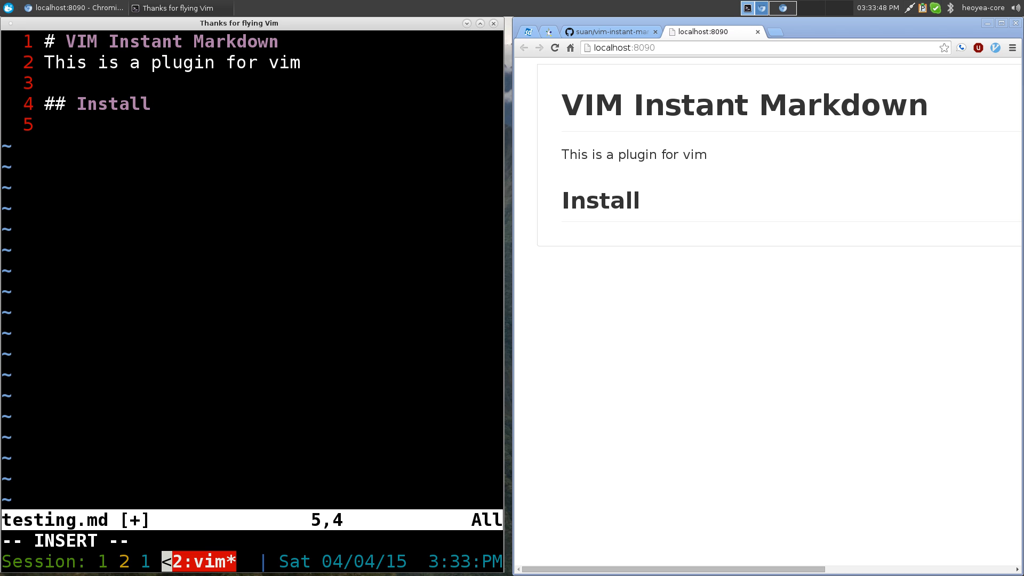
pyautogui.write('vim')
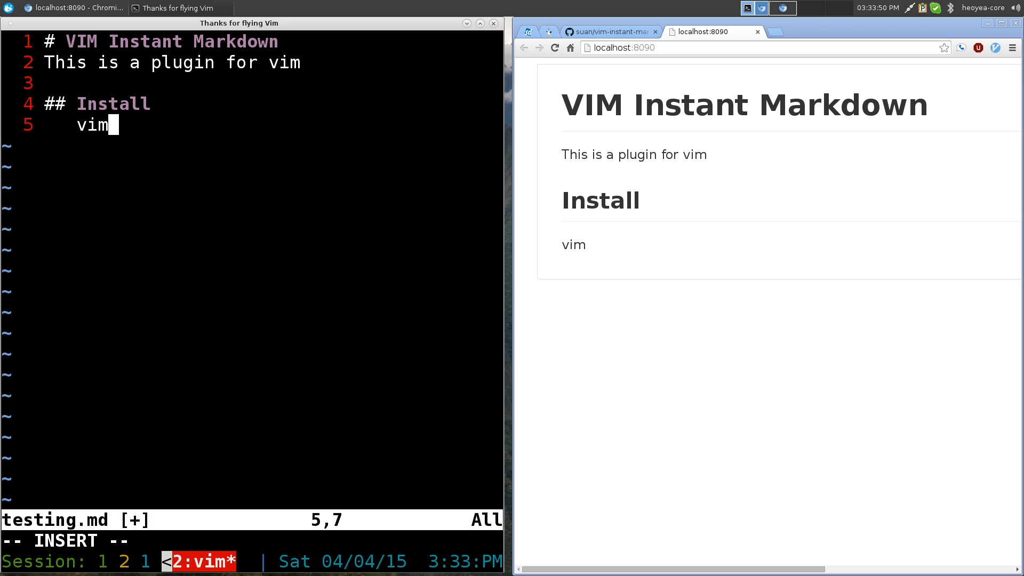
pyautogui.write('vim-')
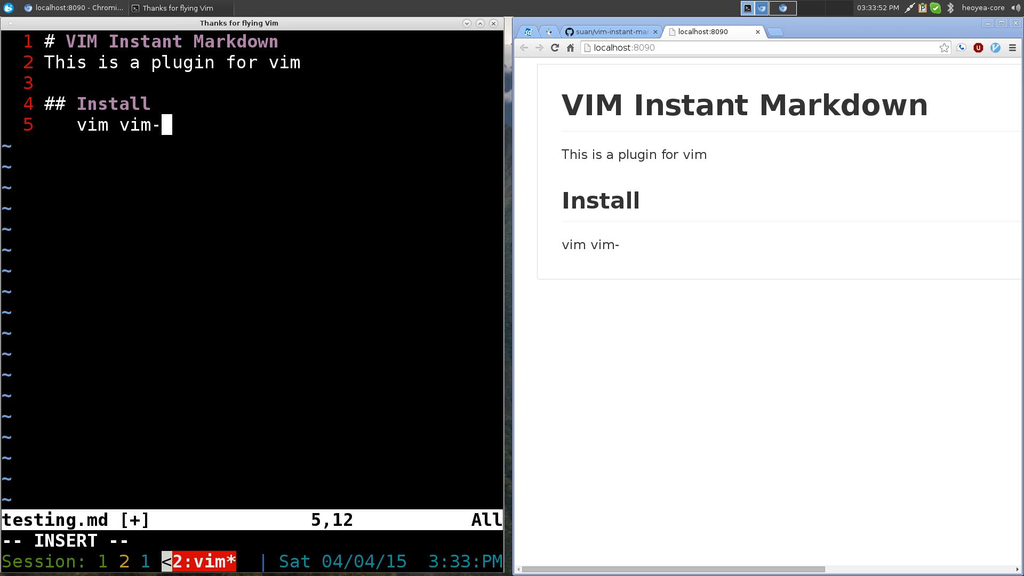
pyautogui.write('instant')
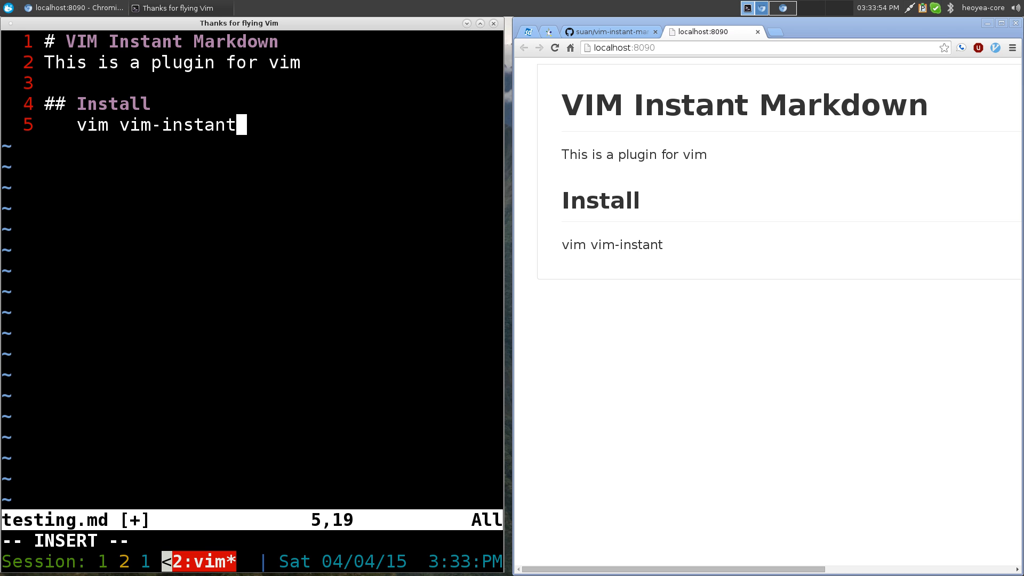
pyautogui.write('-markdown')
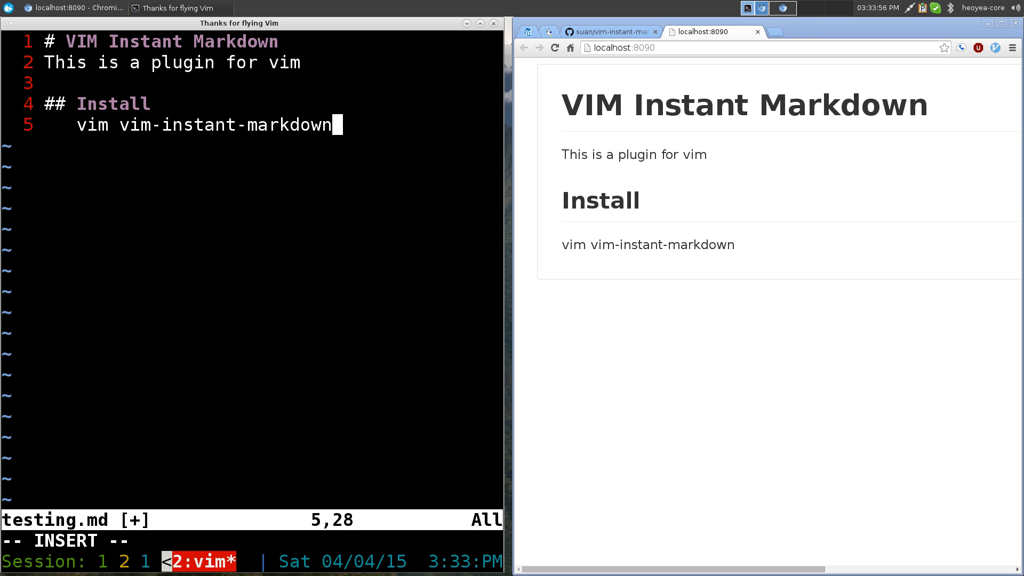
# Add a '### Default port' heading below the install command.
pyautogui.press('Return')
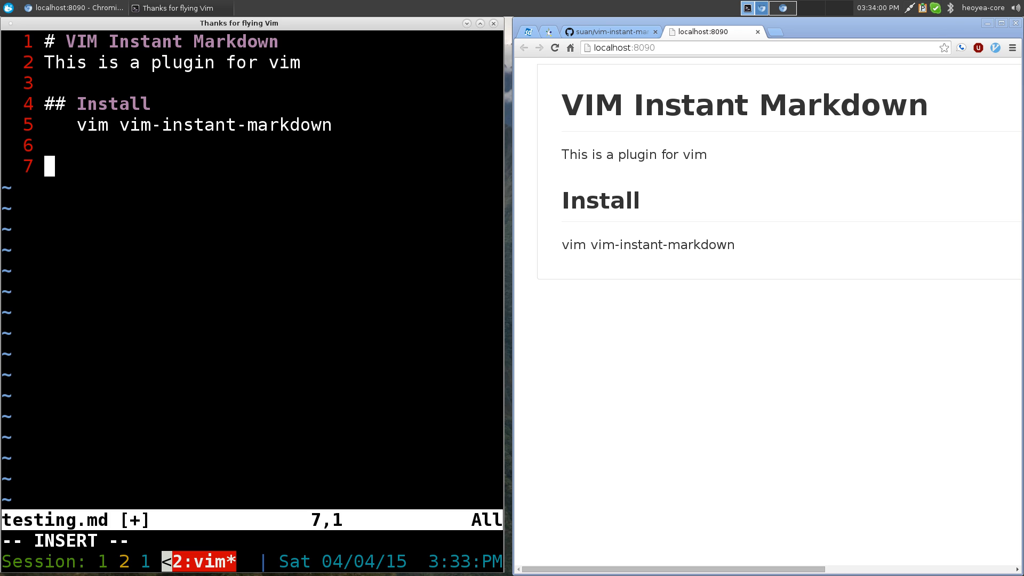
pyautogui.write('### De')
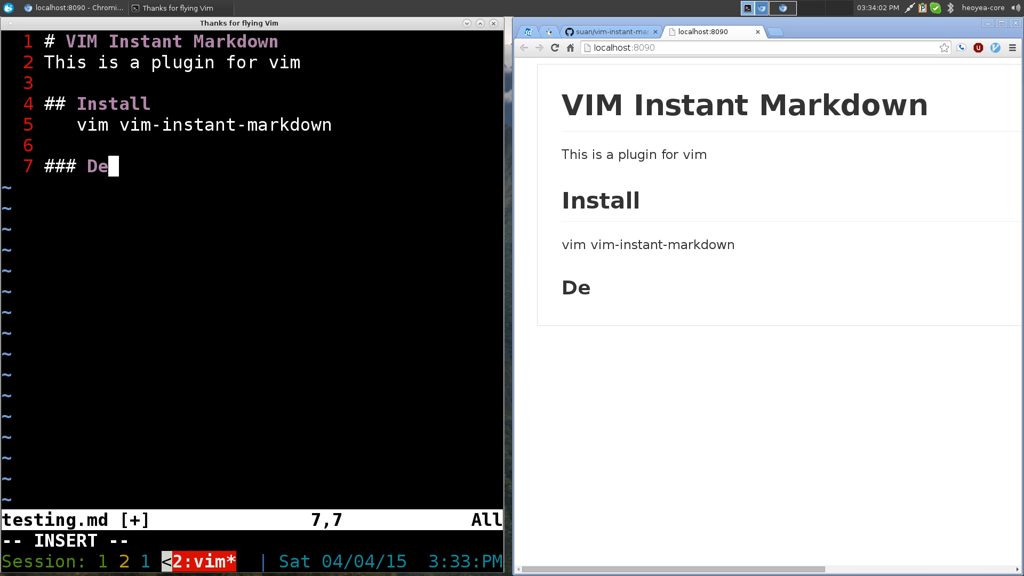
pyautogui.write('fault port')
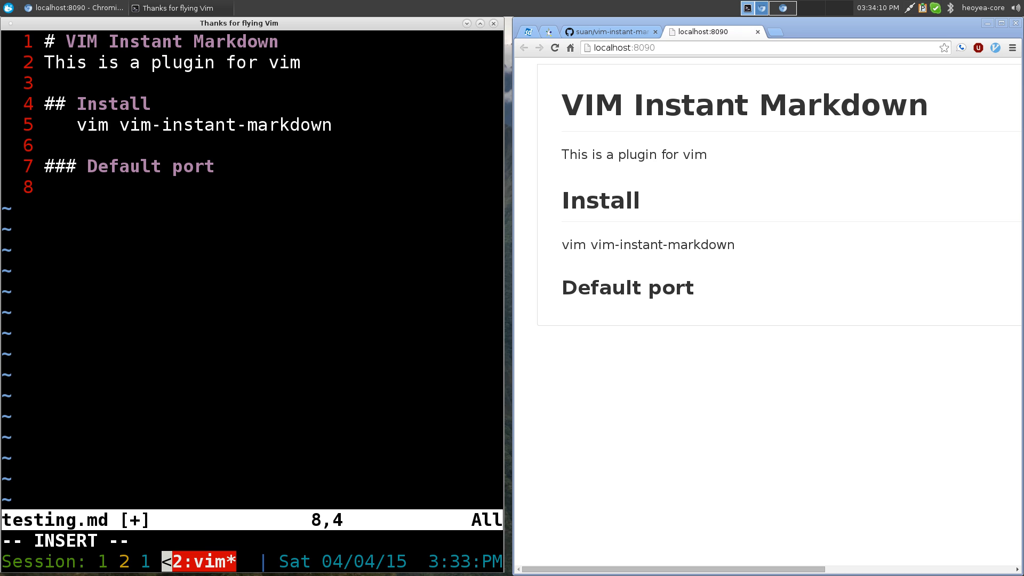
pyautogui.write('h')
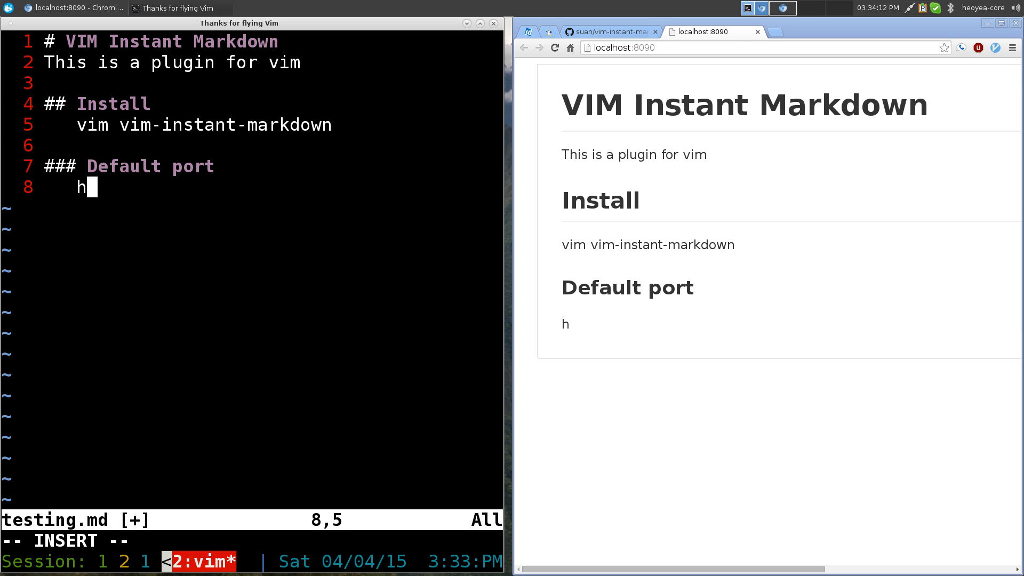
pyautogui.write('ttp:')
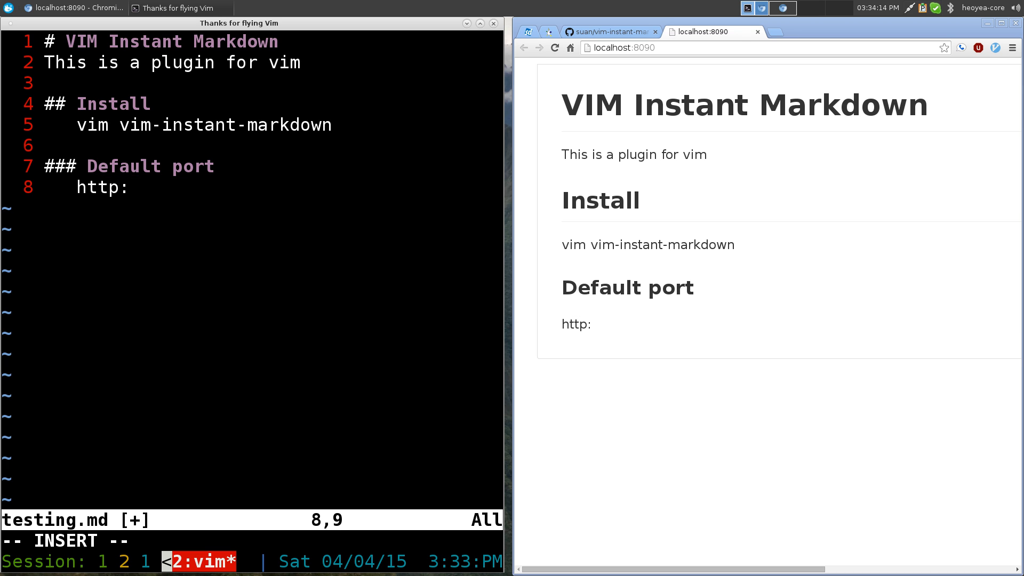
pyautogui.write('//')
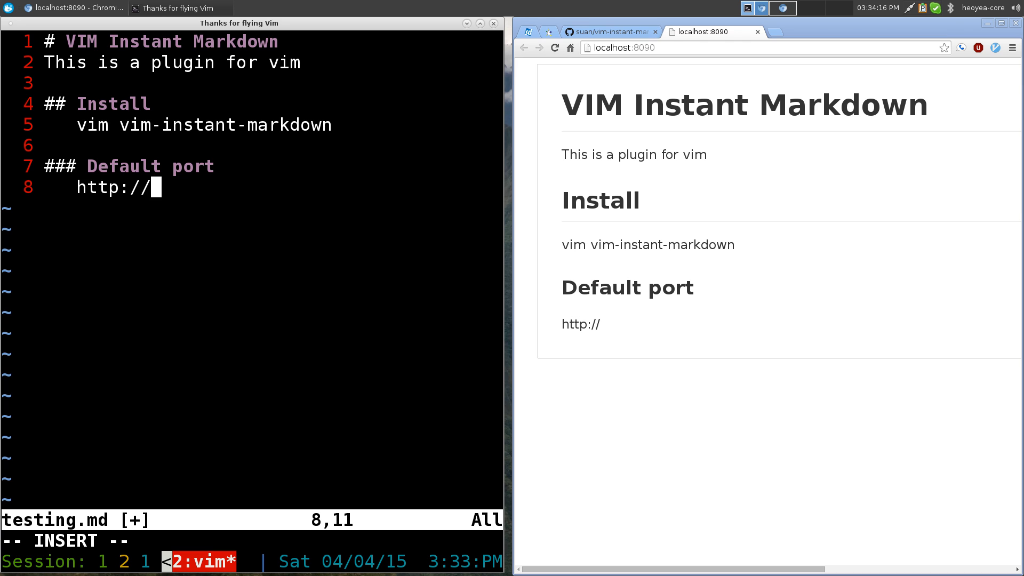
pyautogui.write('loc')
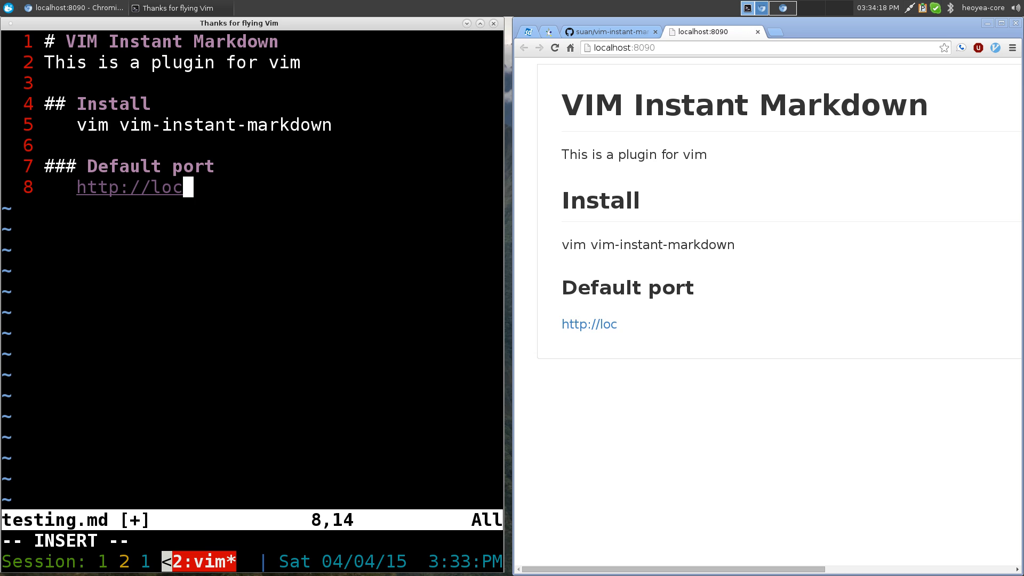
pyautogui.write('alhost')
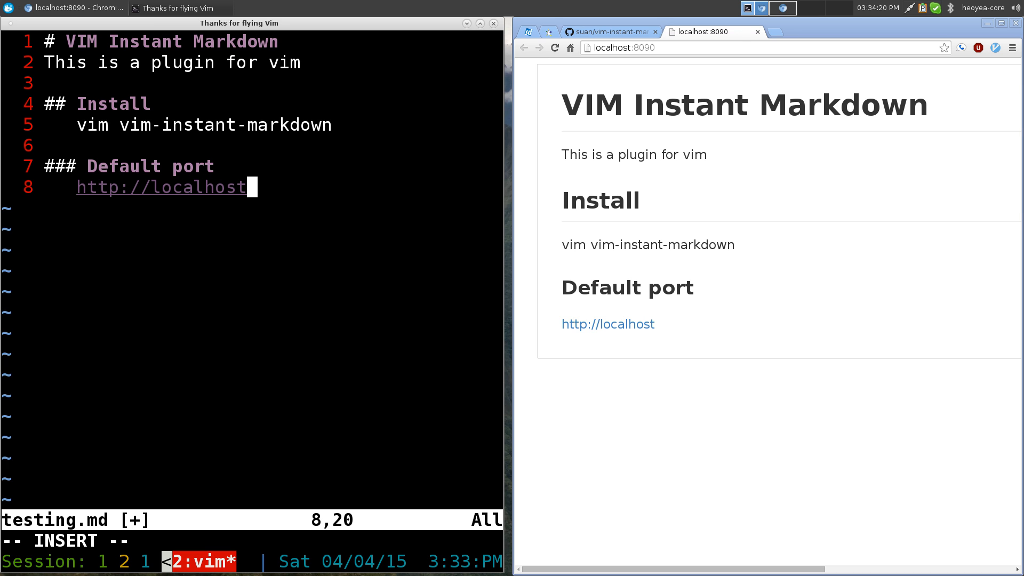
pyautogui.write(':')
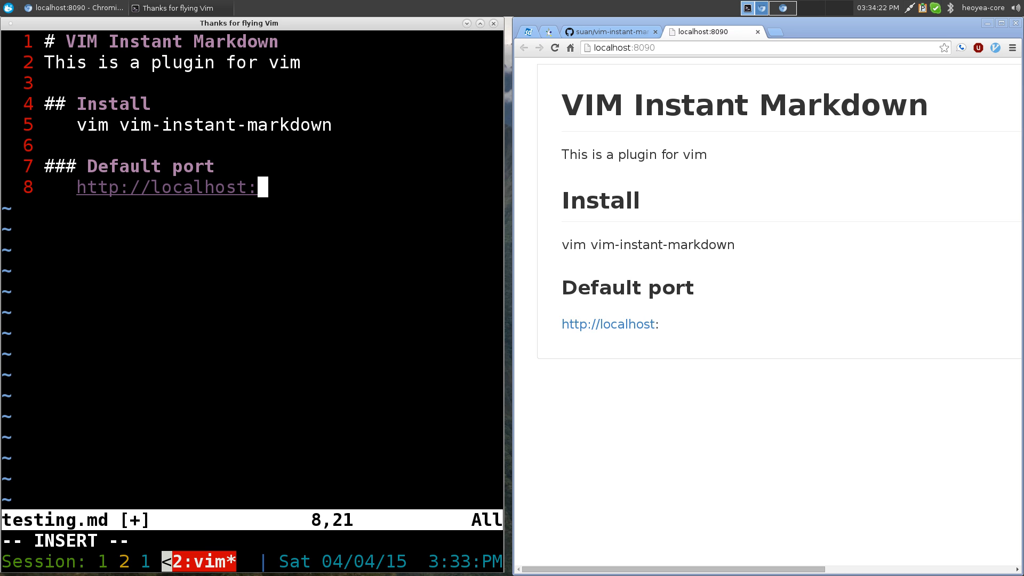
pyautogui.write('8090')
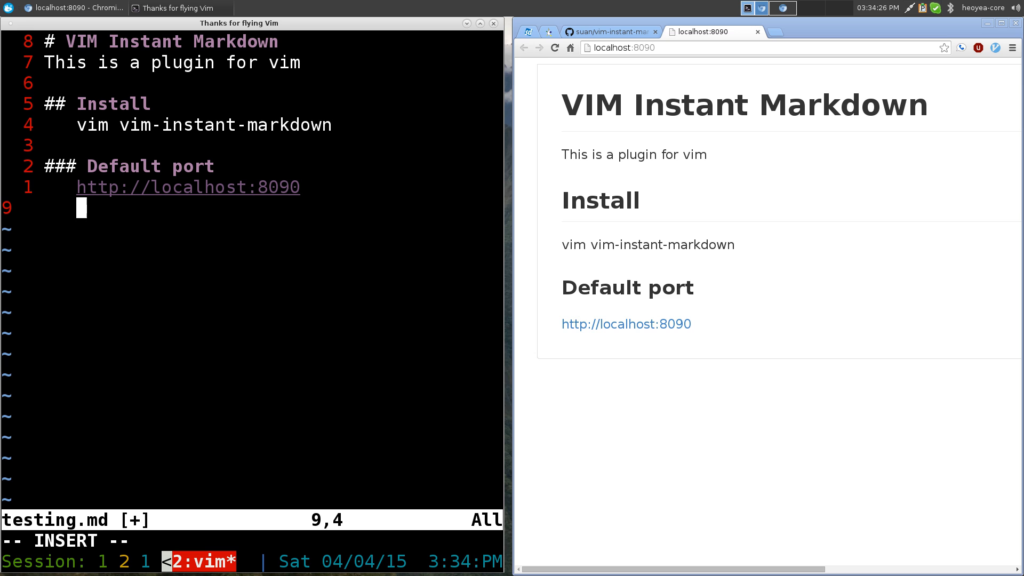
pyautogui.press('Home')
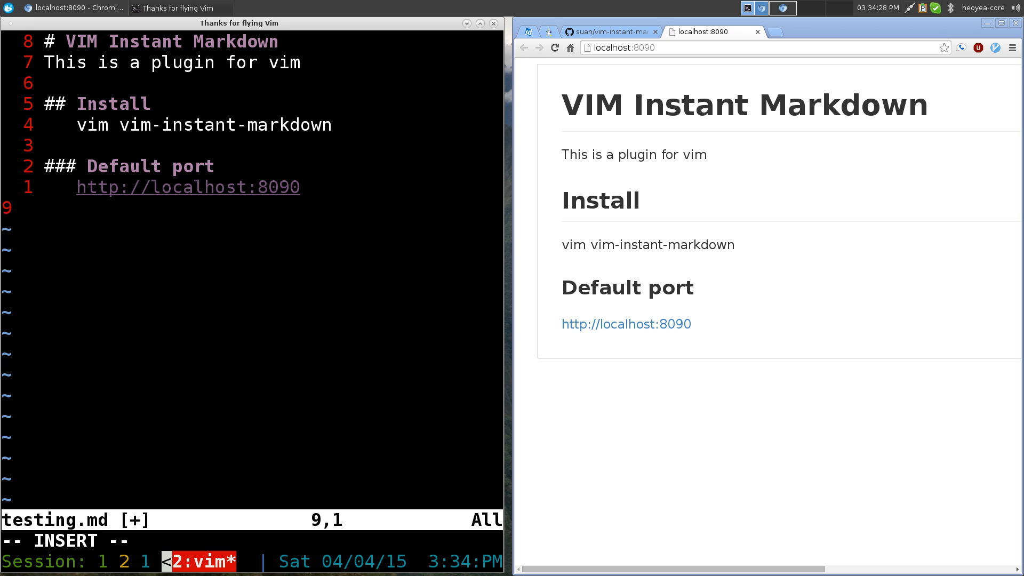
pyautogui.press('Return')
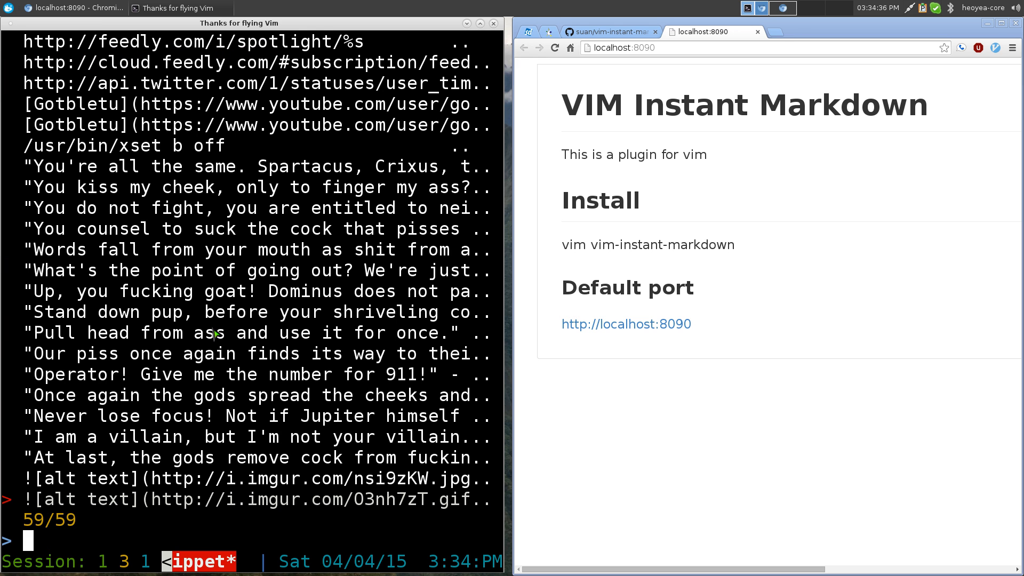
pyautogui.write('mark')
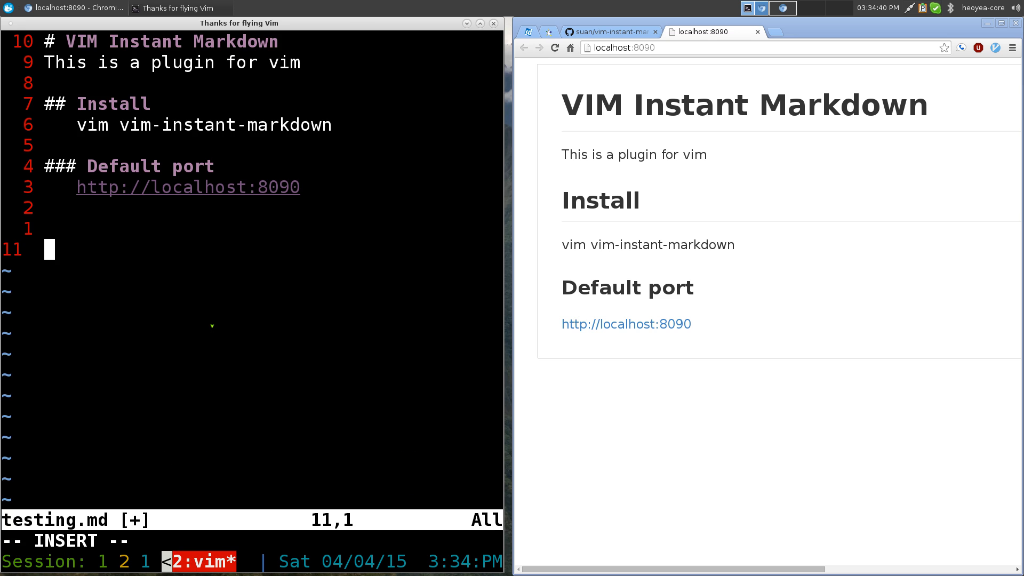
pyautogui.press('Escape')
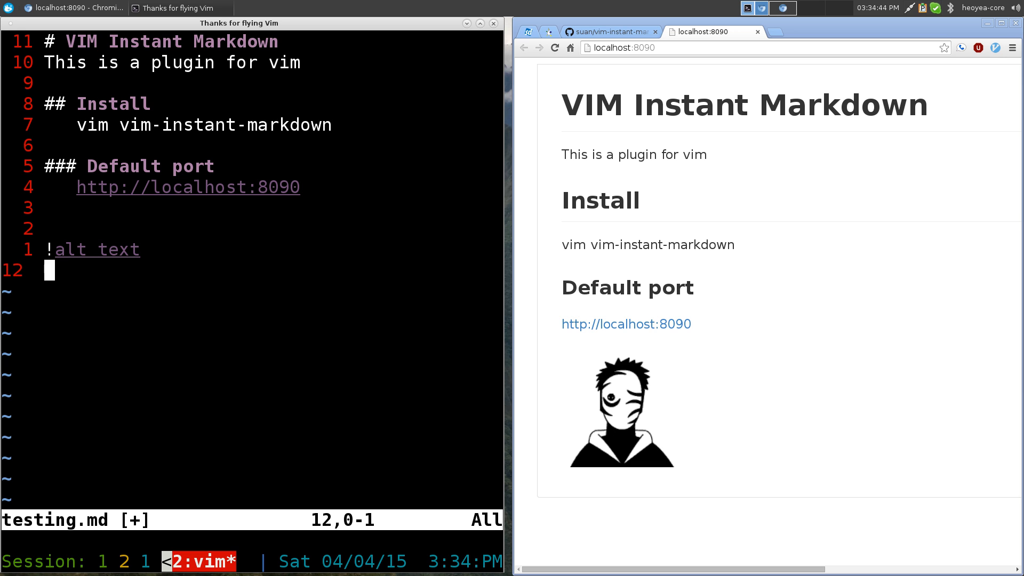
pyautogui.press('Return')
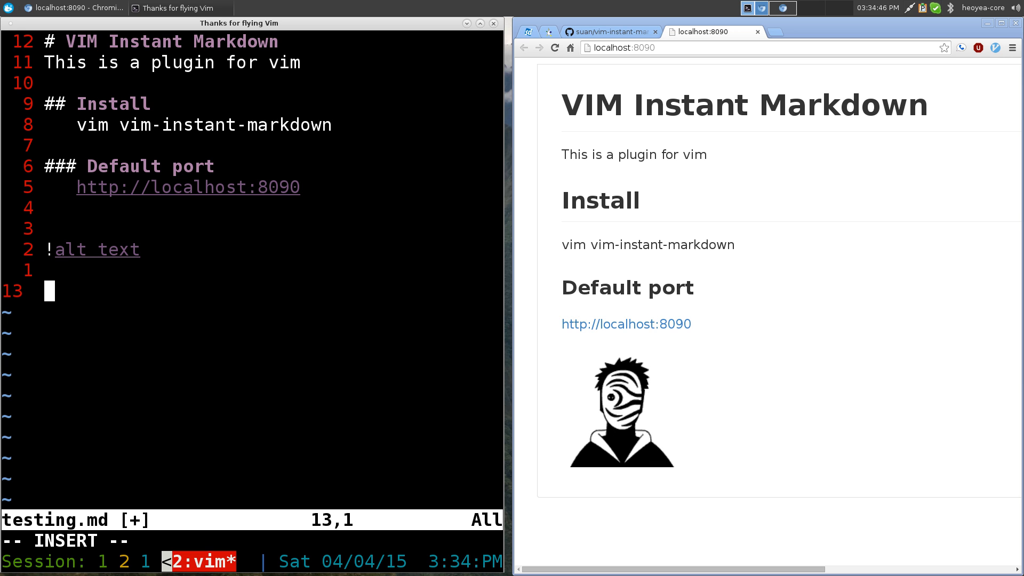
pyautogui.write('# @')
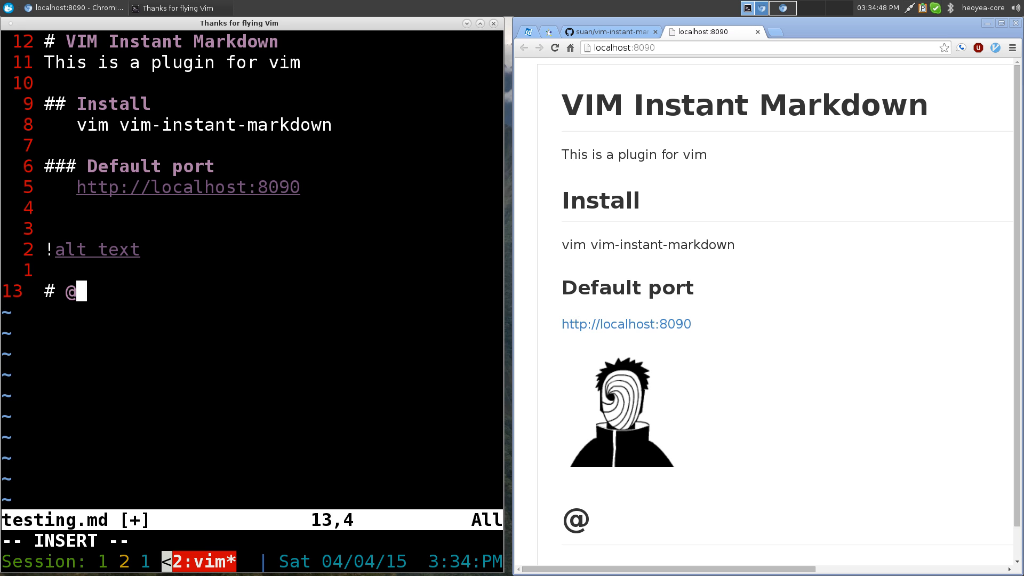
pyautogui.write('gotbletu')
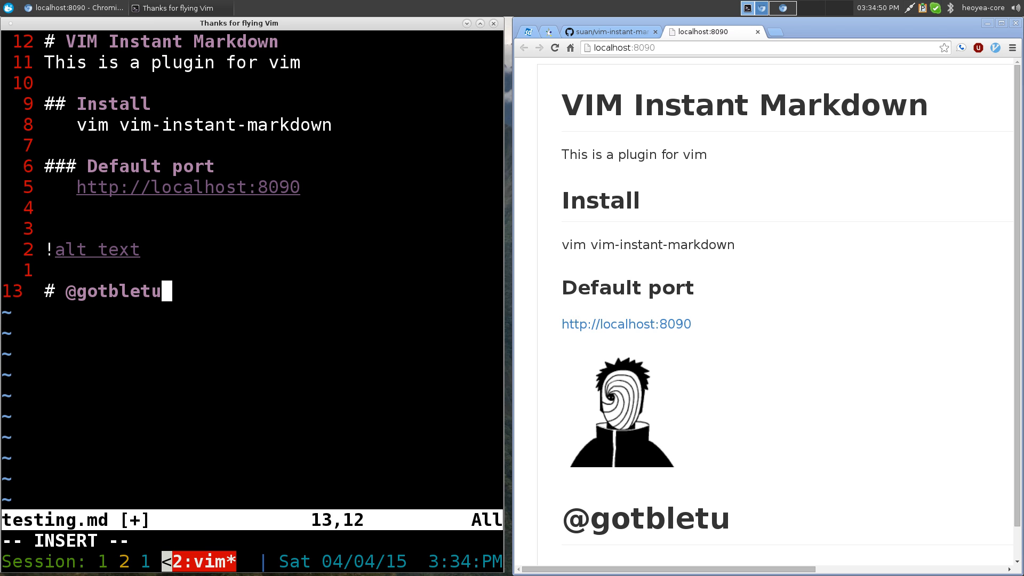
pyautogui.press('Escape')
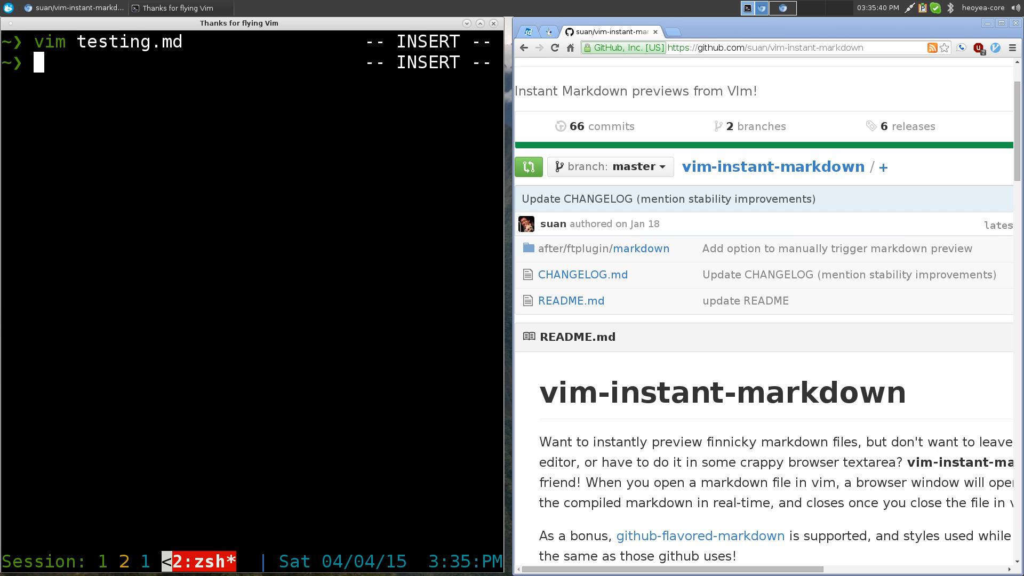
pyautogui.write('vim testing.md')
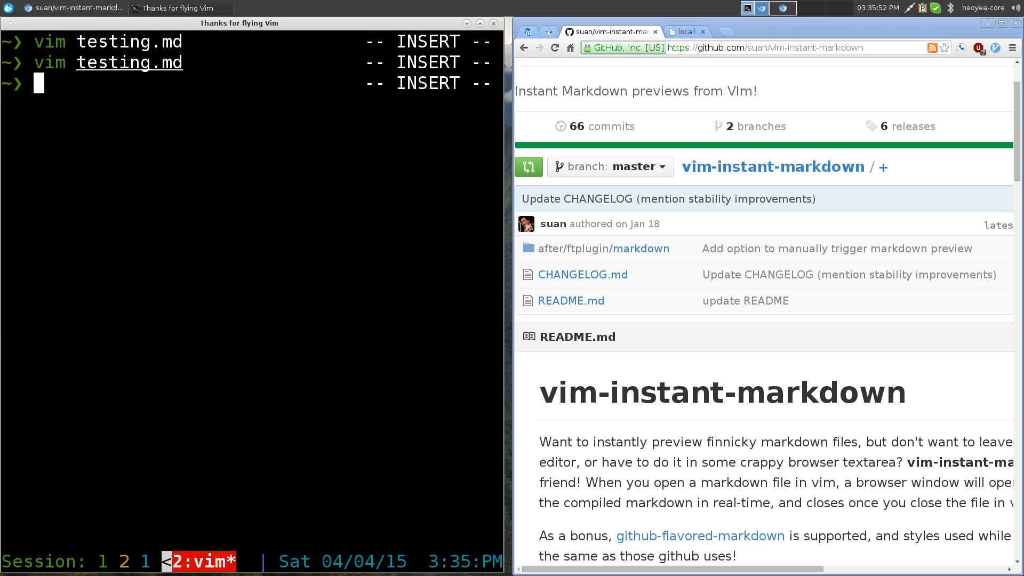
pyautogui.write('v')
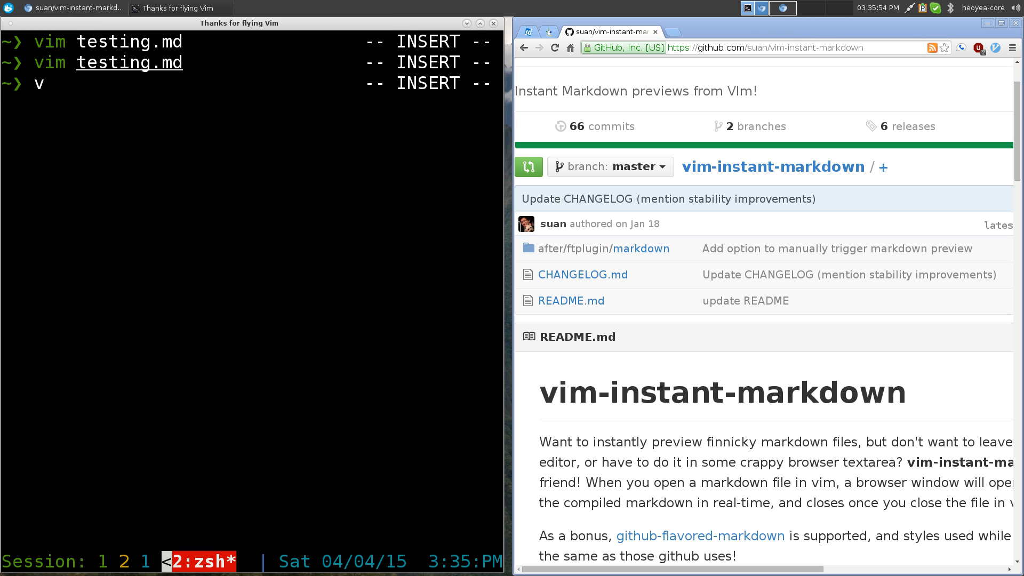
pyautogui.write('fg-vimrc')
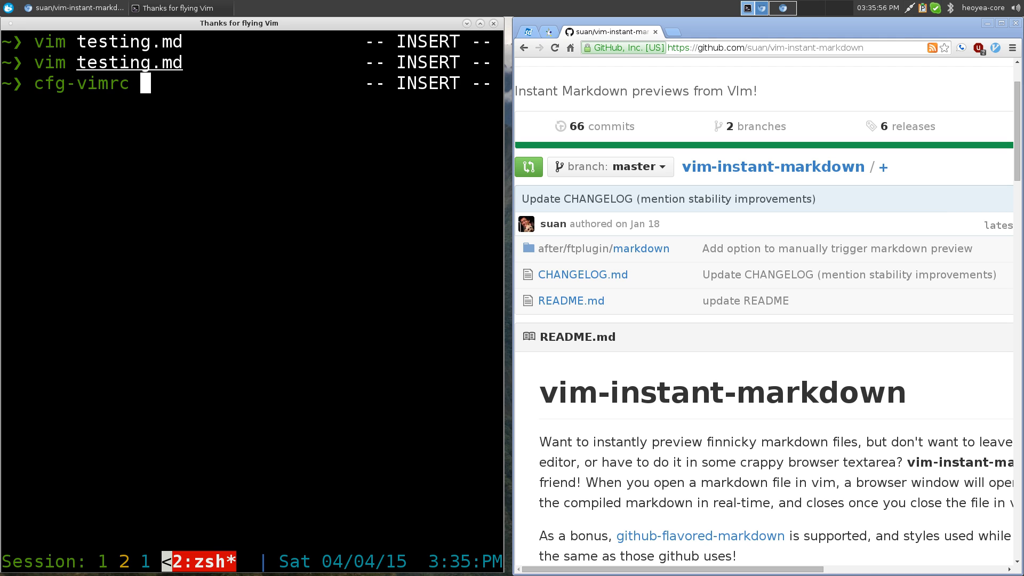
# Run cfg-vimrc and go to the 'let g:instant_markdown_autostart = 0' line.
pyautogui.press('Return')
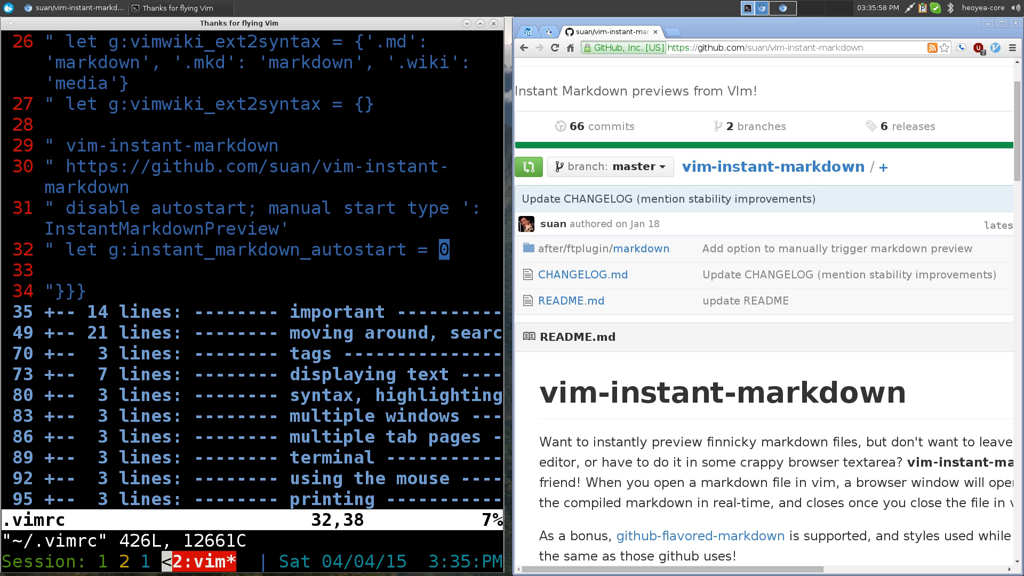
pyautogui.press('x')
pyautogui.write(':')
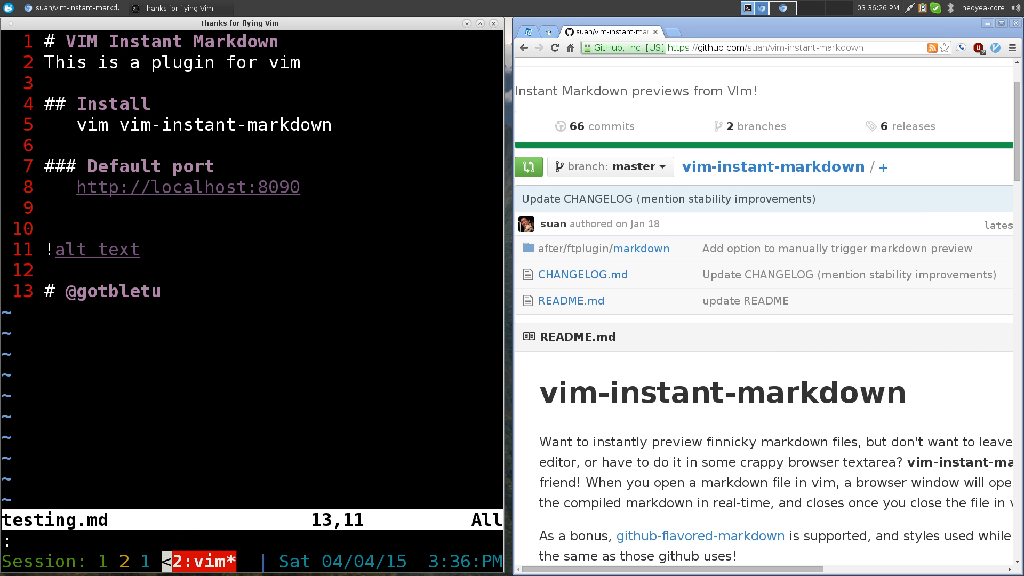
# Begin entering the :InstantMarkdownPreview command in testing.md.
pyautogui.write('Instana')
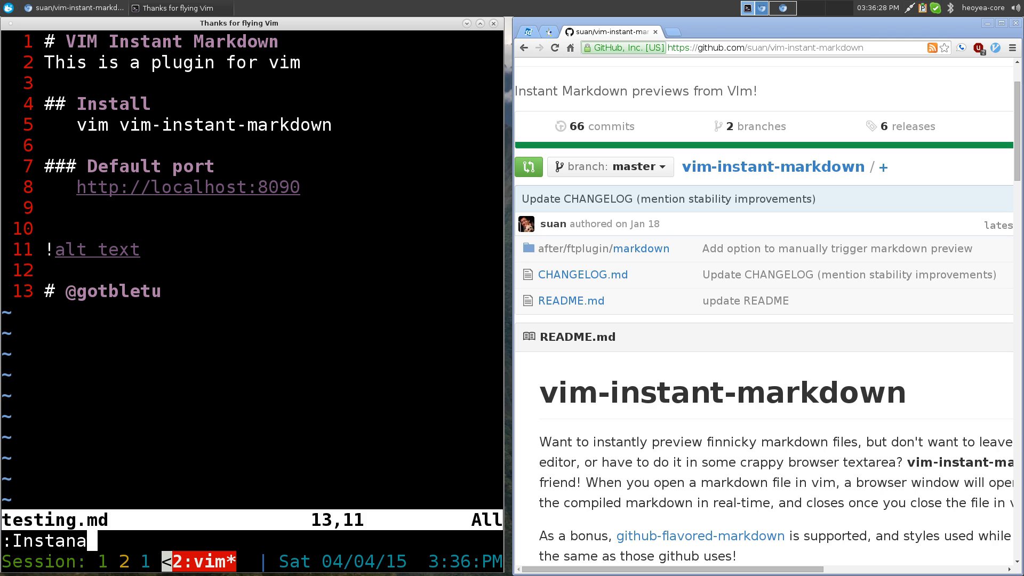